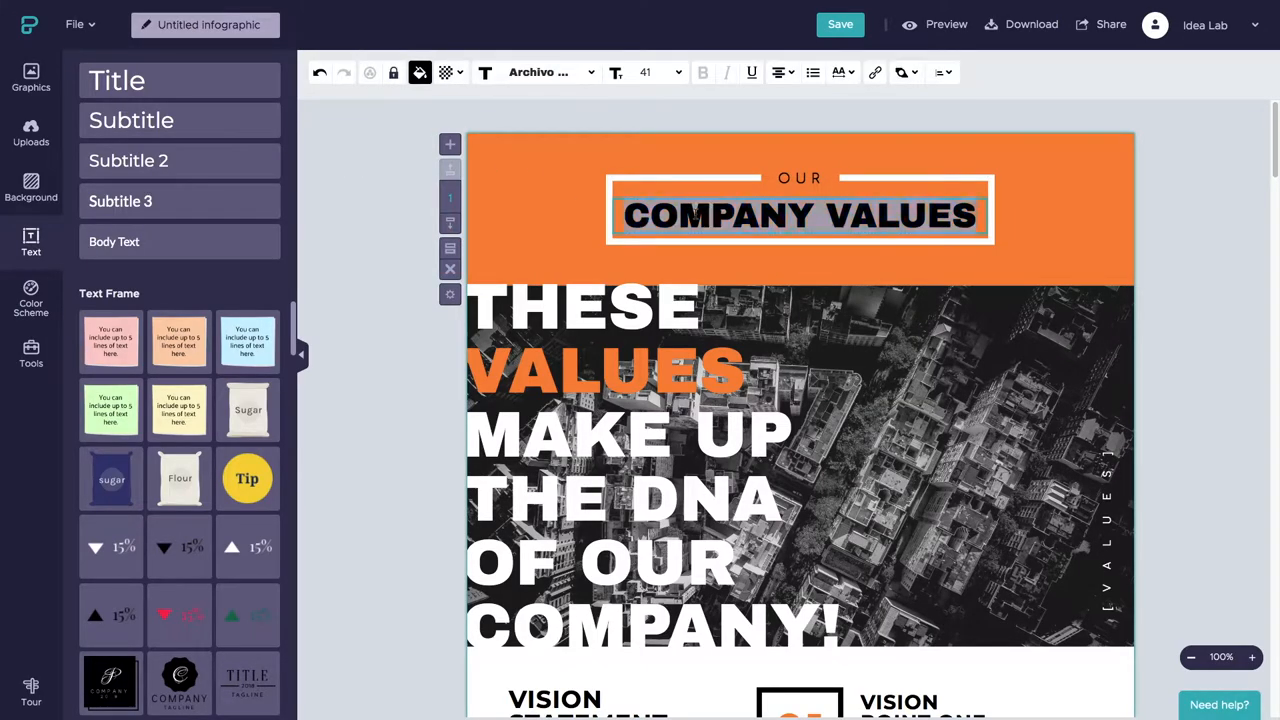
Step: Retype the orange header to read 'What is THE IDEA LAB?'
type("THE ID")
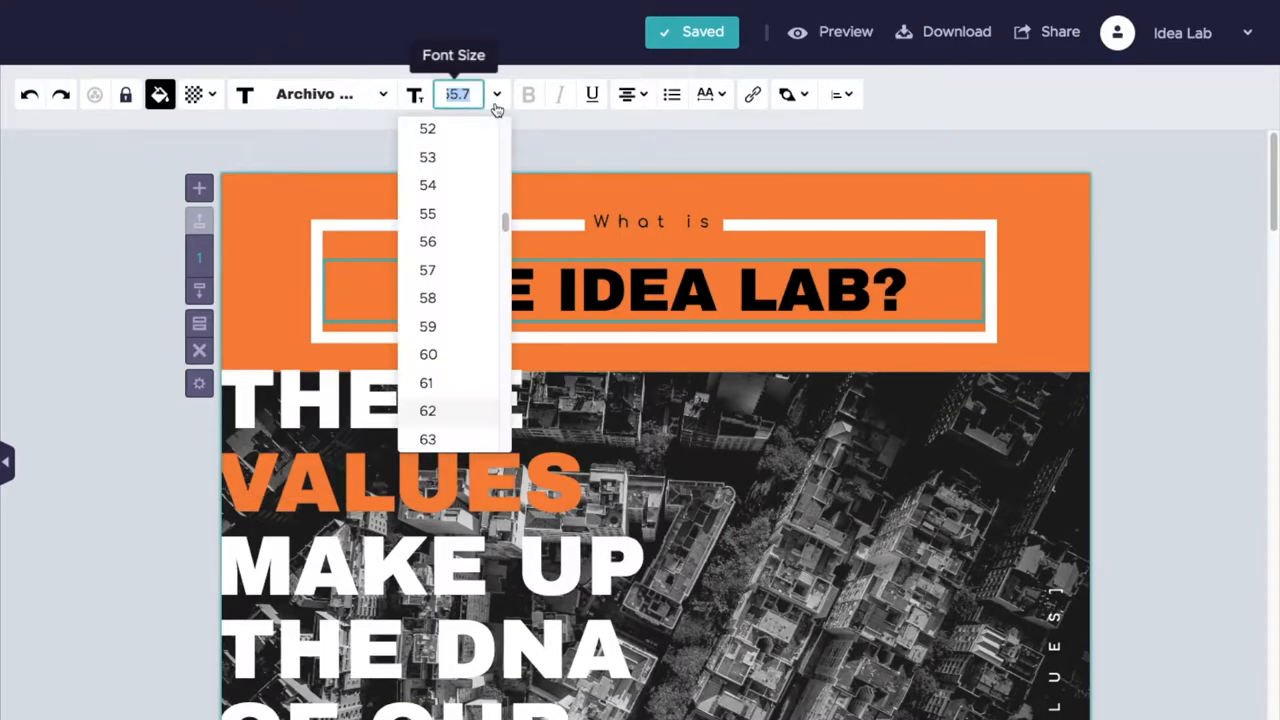
mouse_move(632, 114)
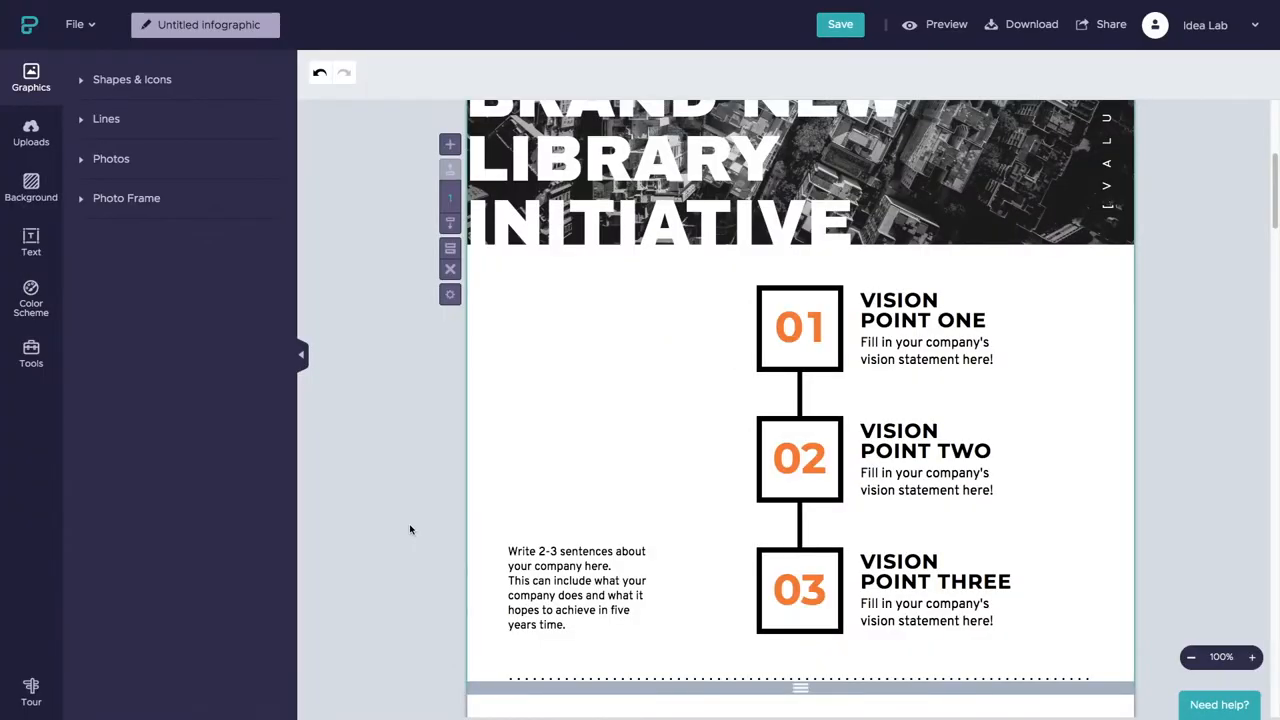
mouse_move(31, 243)
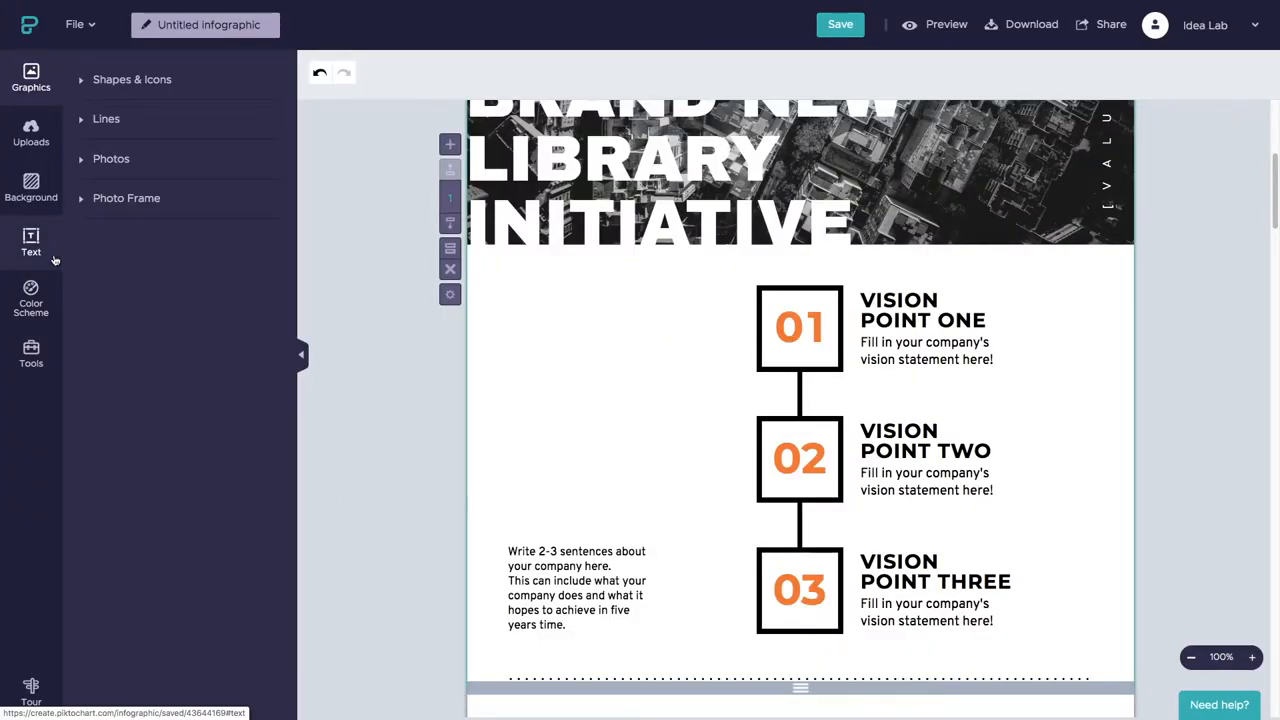
Step: Show the sidebar's available text styles and frames
left_click(31, 242)
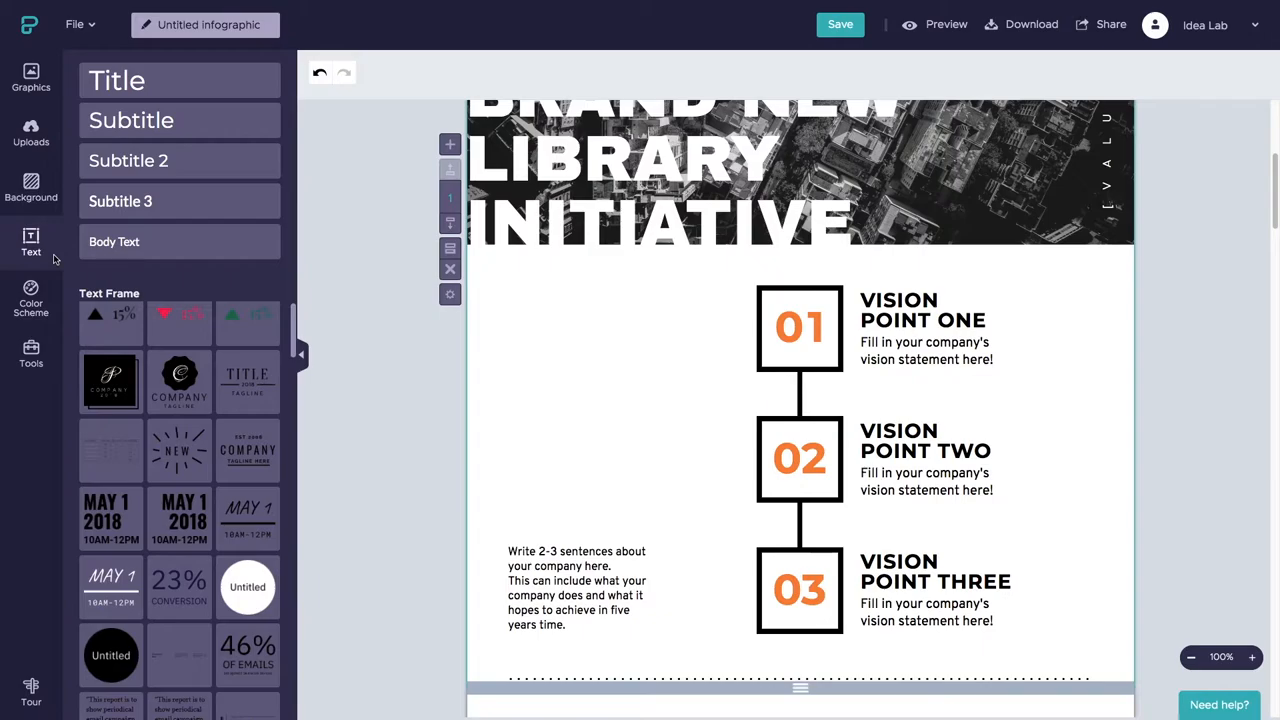
mouse_move(179, 450)
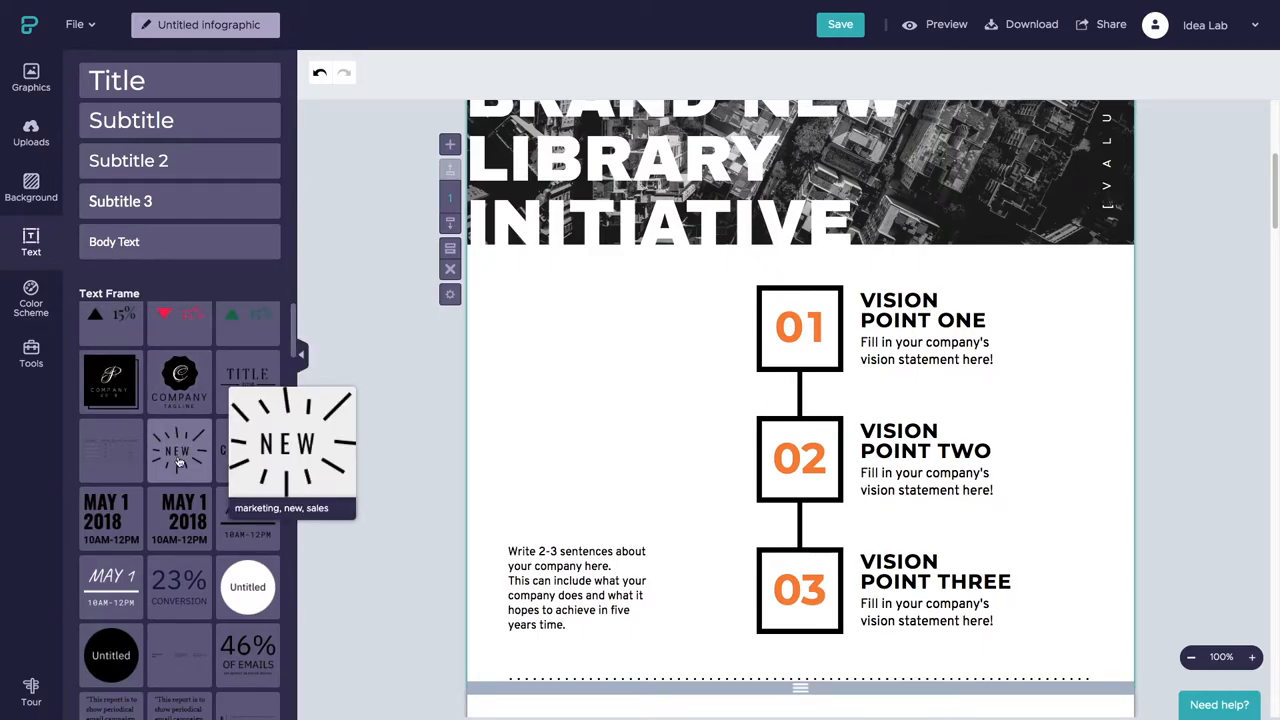
Step: Add a text frame left of box 01, enlarge it, and color 'OF THE IDEA LAB' orange
left_click(179, 518)
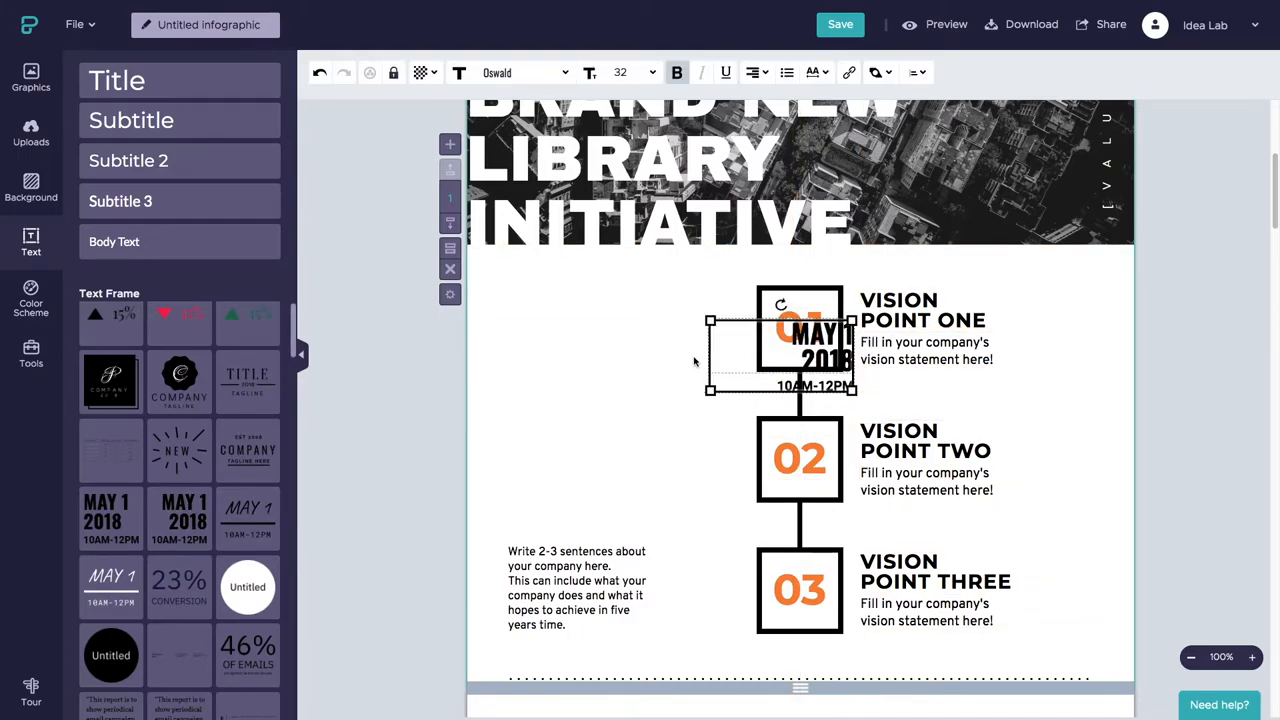
left_click_drag(800, 345, 665, 320)
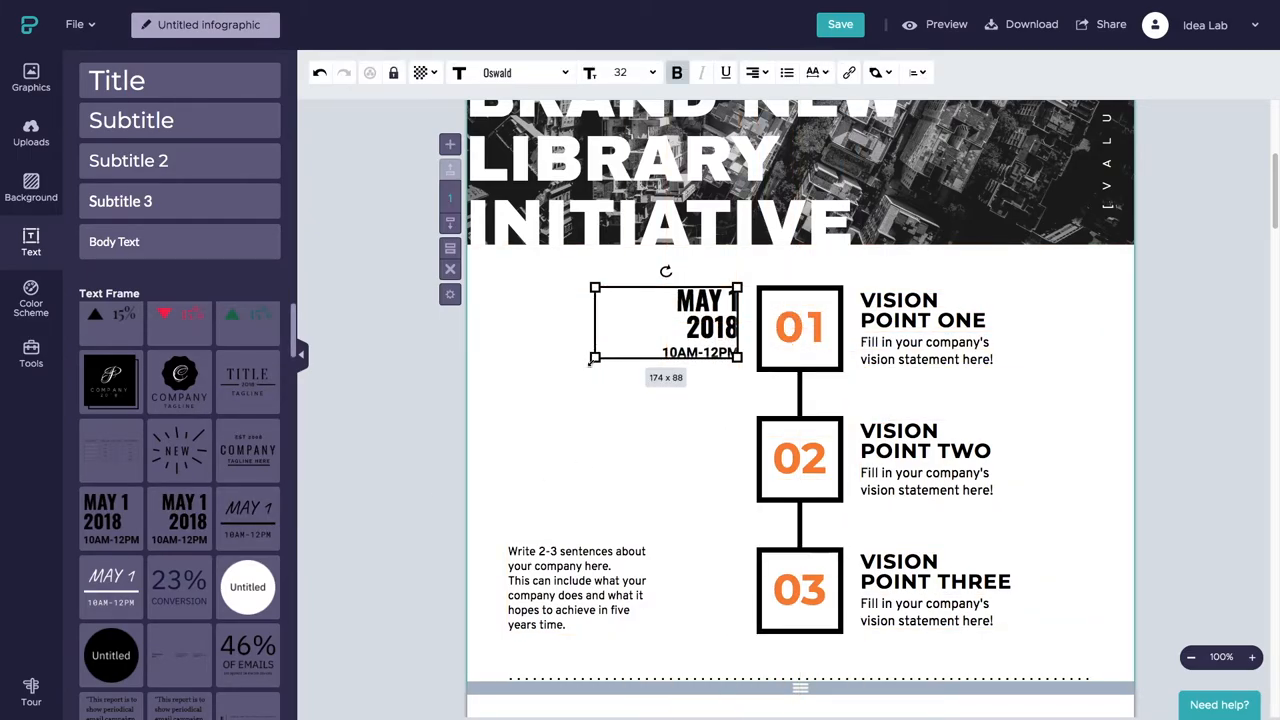
left_click_drag(595, 356, 384, 462)
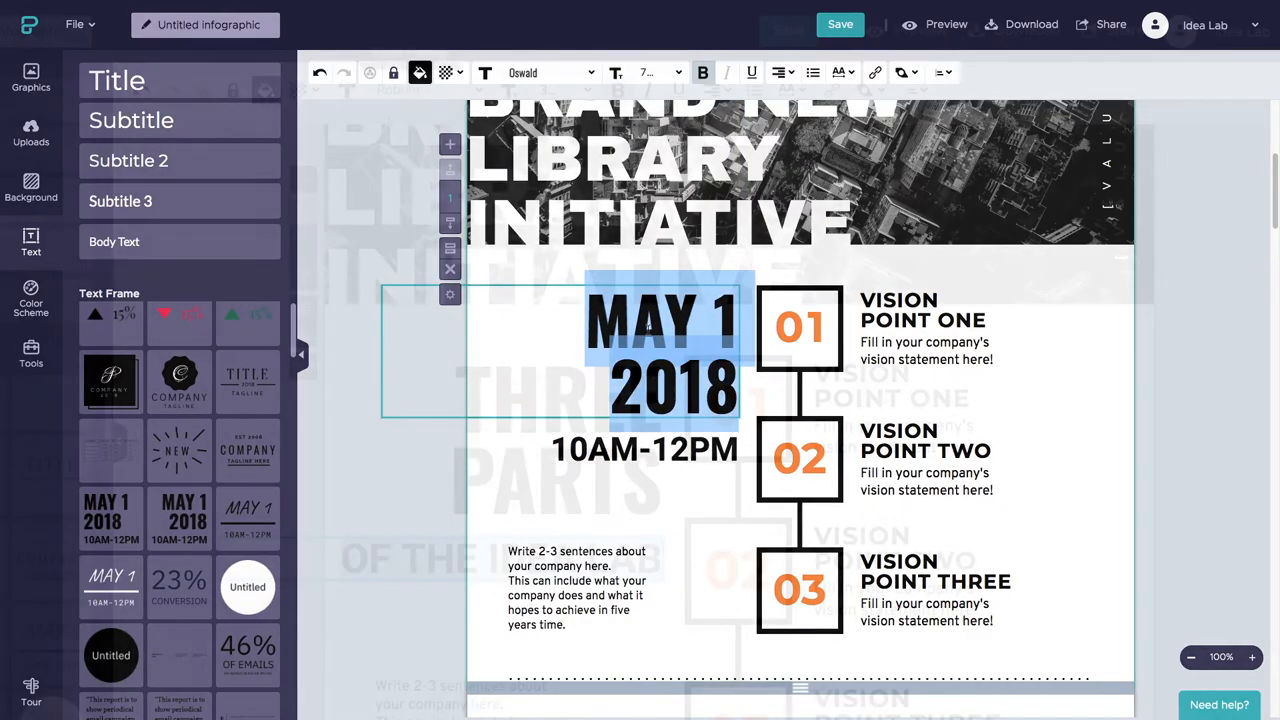
left_click(420, 72)
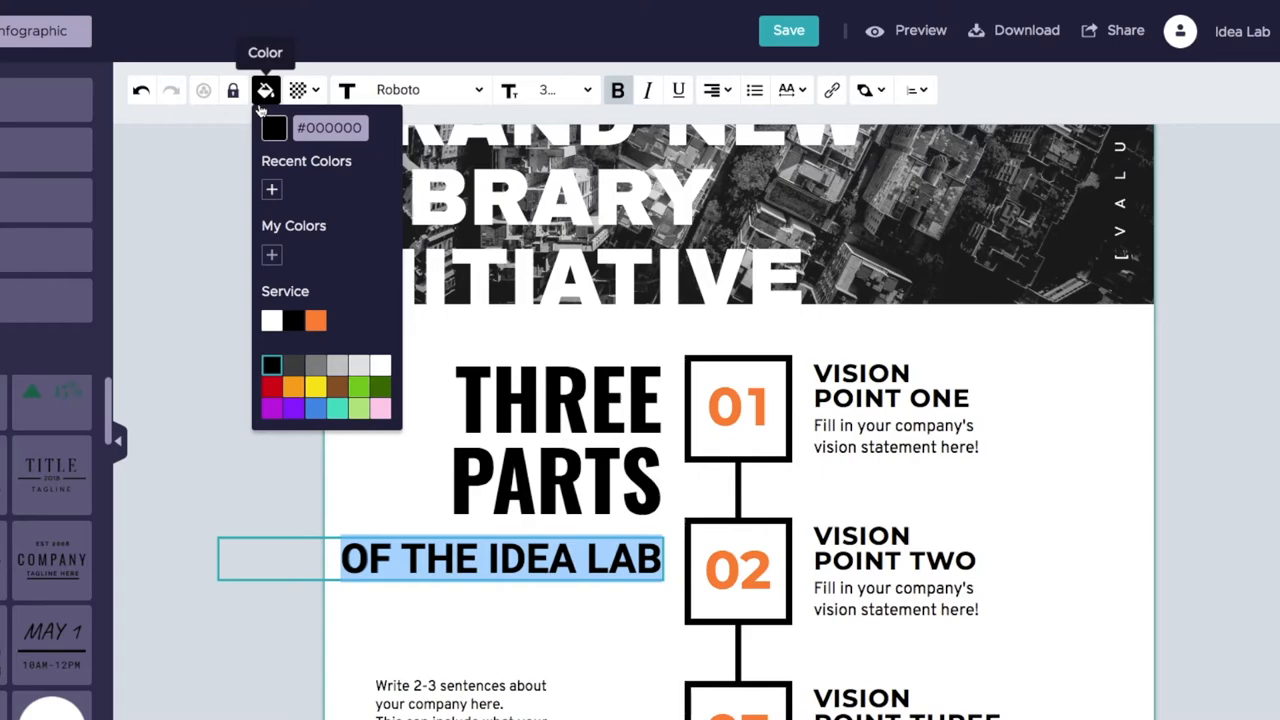
left_click(316, 320)
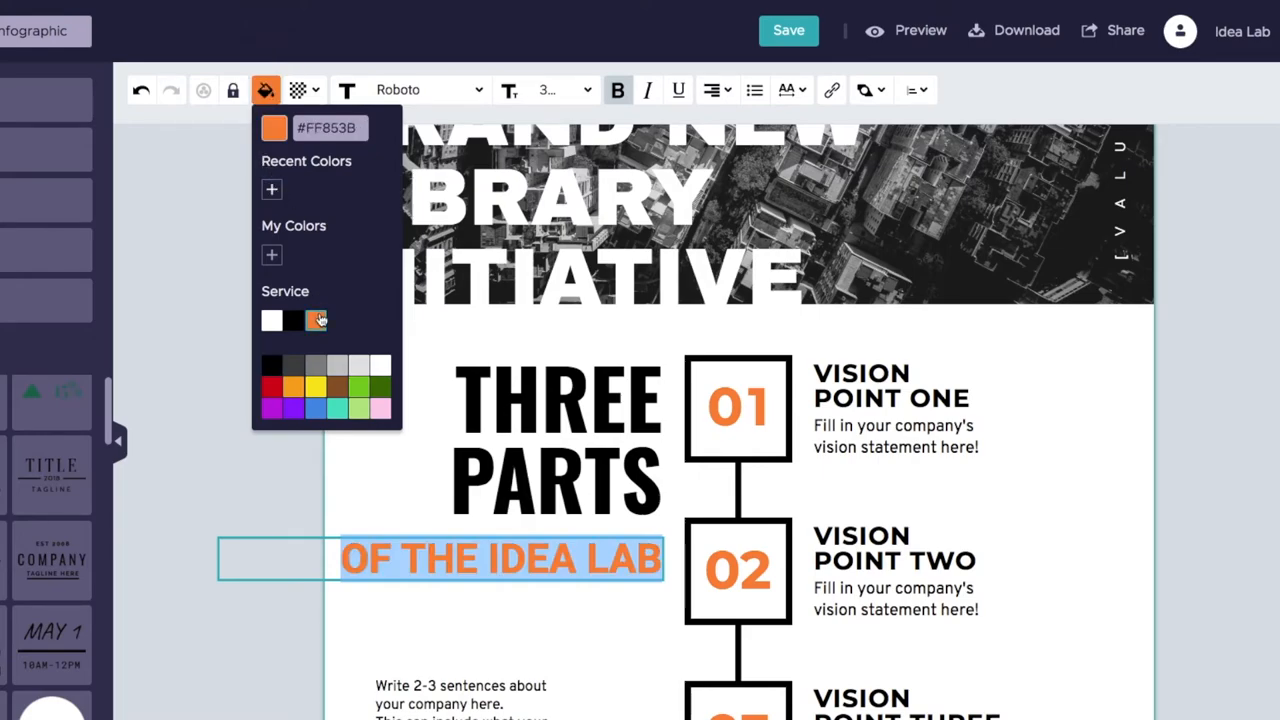